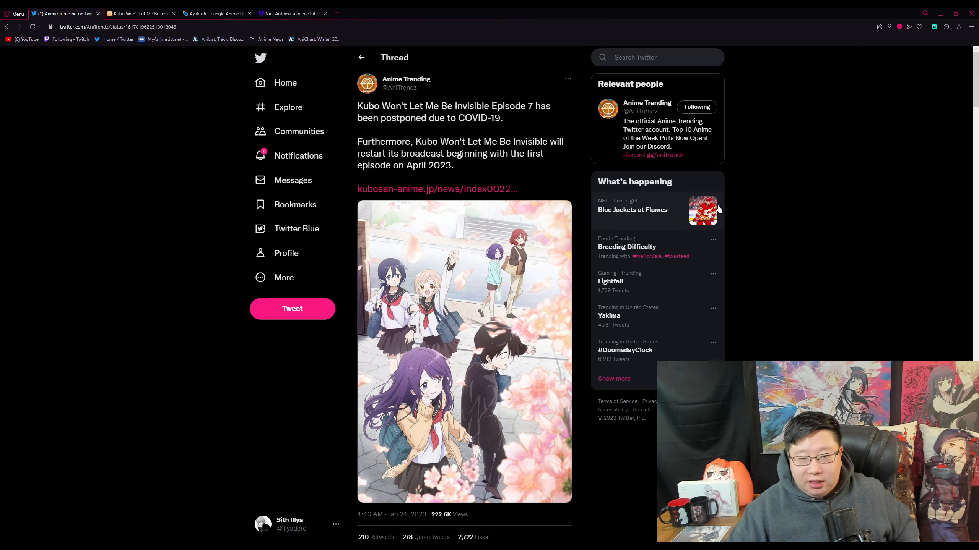
mouse_move(785, 214)
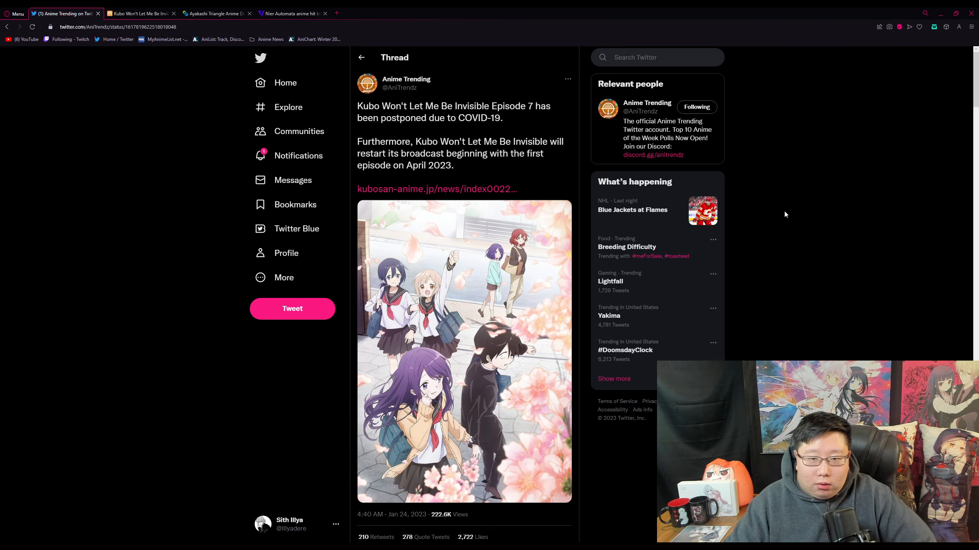
mouse_move(779, 216)
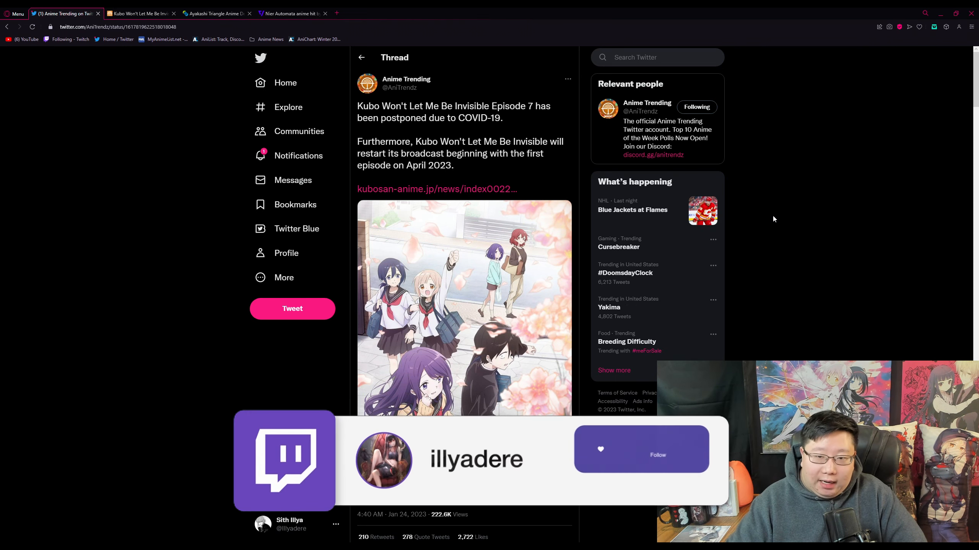
left_click(640, 454)
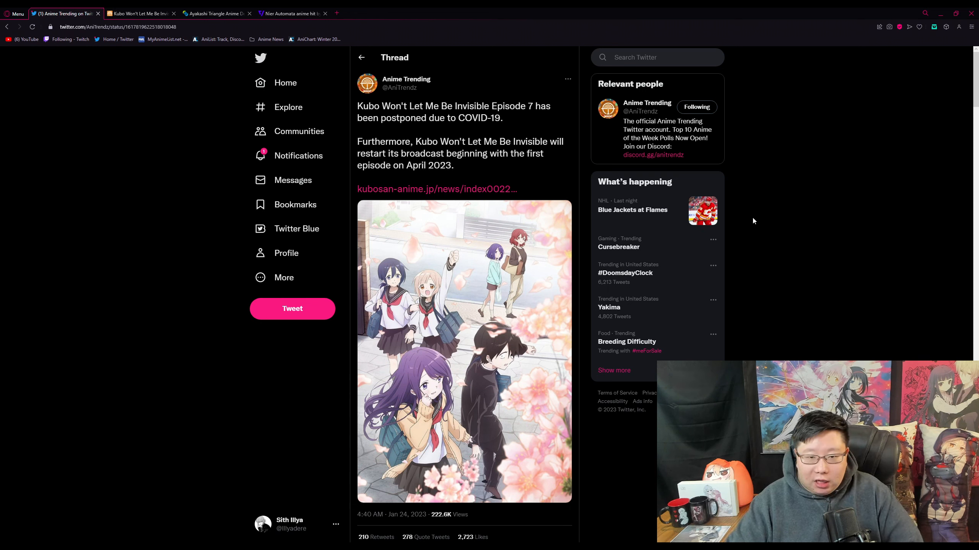
mouse_move(619, 198)
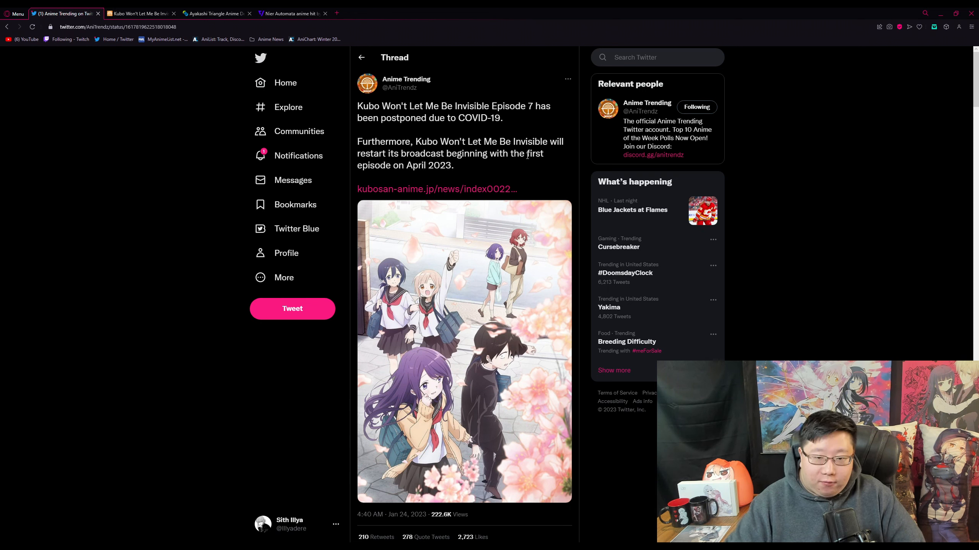
mouse_move(789, 207)
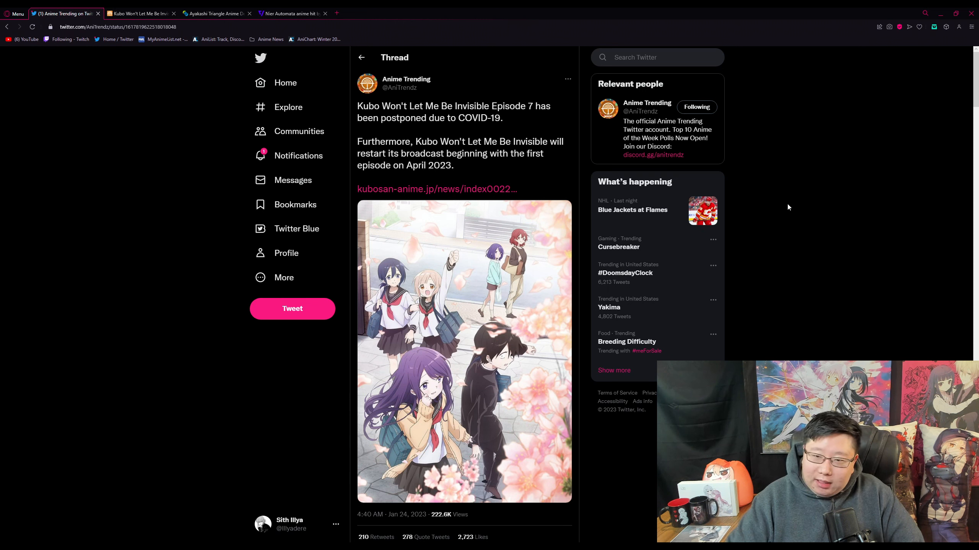
mouse_move(783, 216)
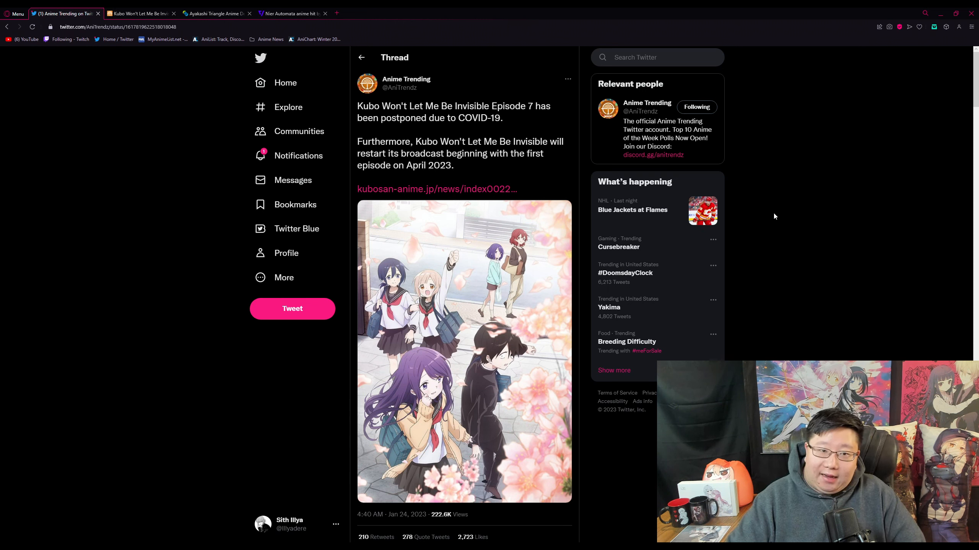
mouse_move(291, 180)
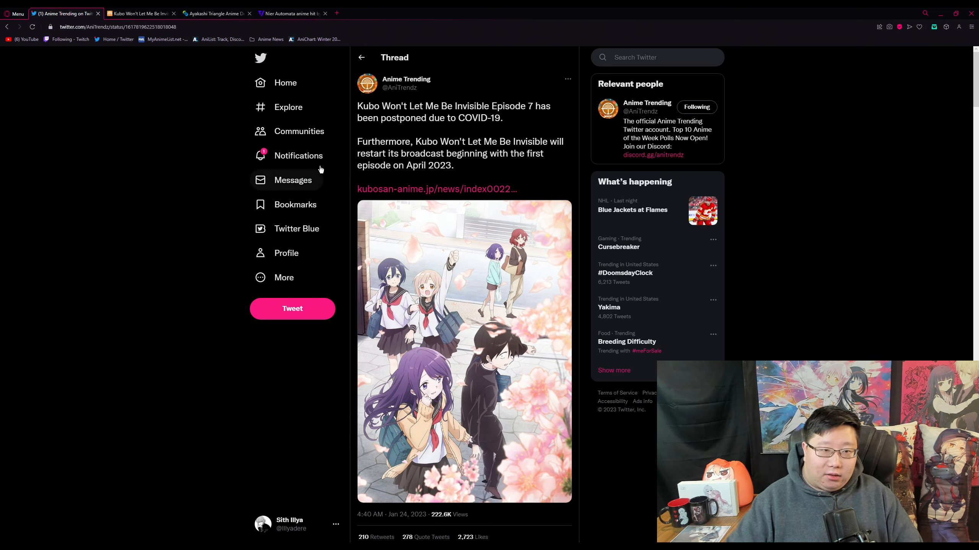
mouse_move(460, 166)
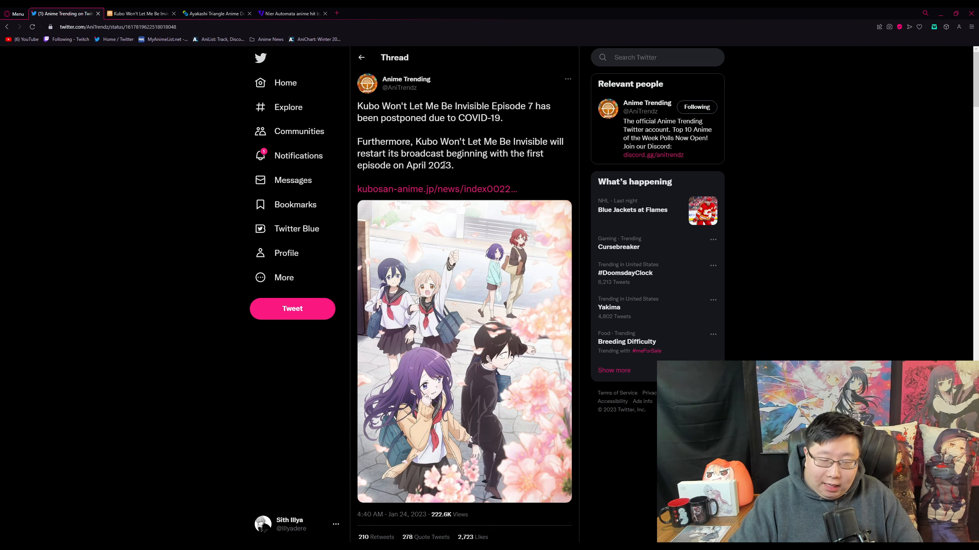
mouse_move(446, 163)
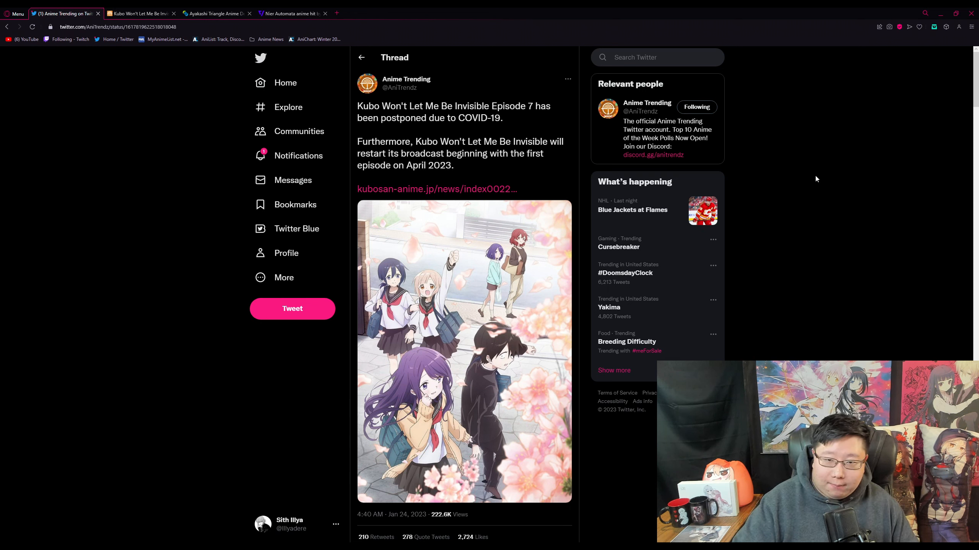
mouse_move(806, 290)
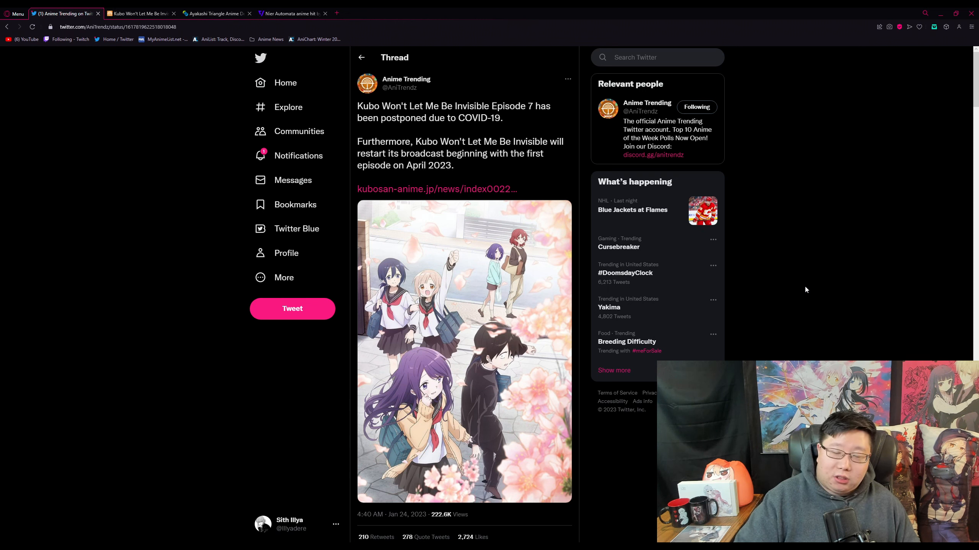
mouse_move(793, 259)
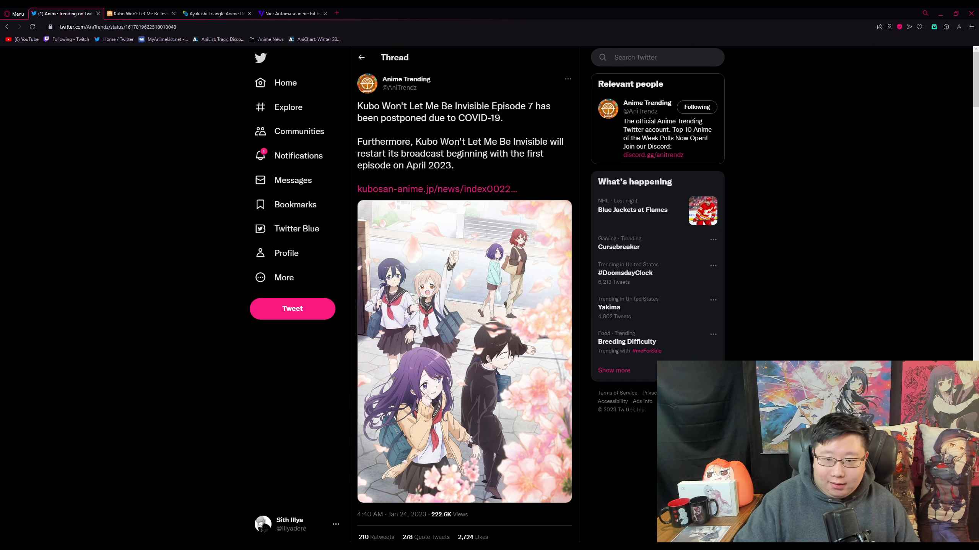
mouse_move(500, 183)
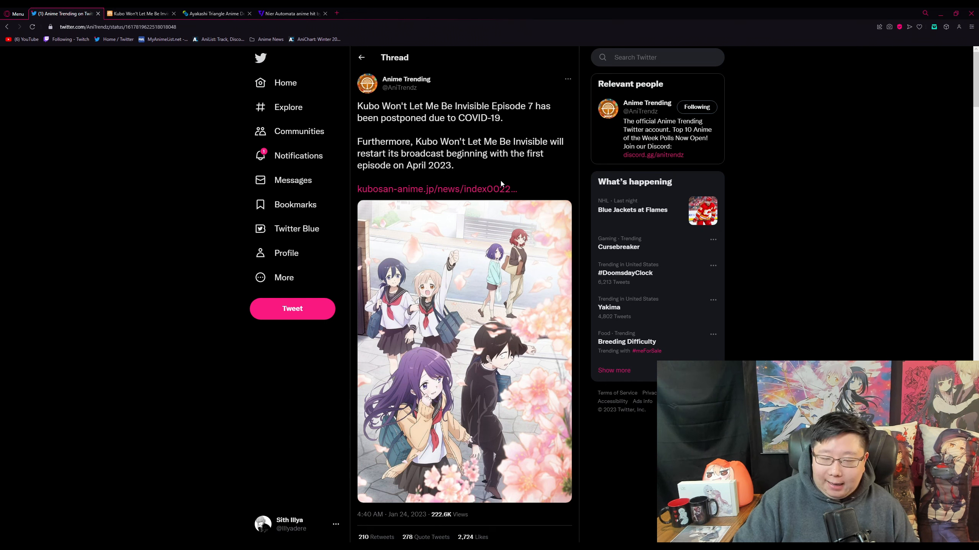
mouse_move(531, 178)
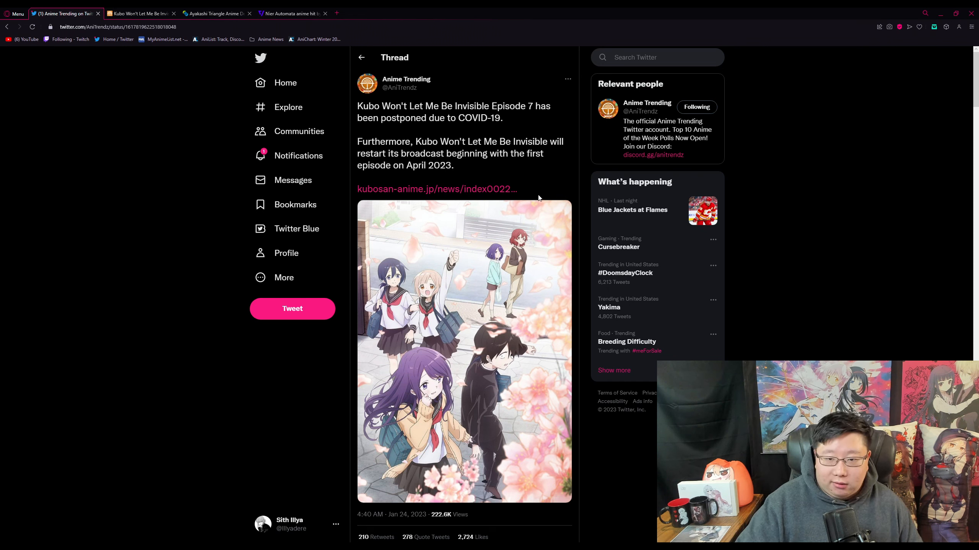
mouse_move(854, 238)
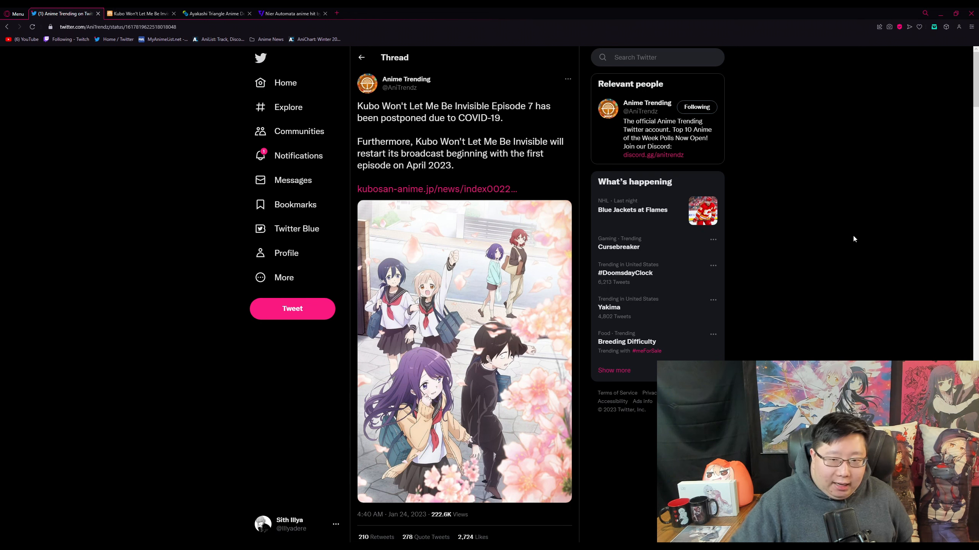
mouse_move(848, 240)
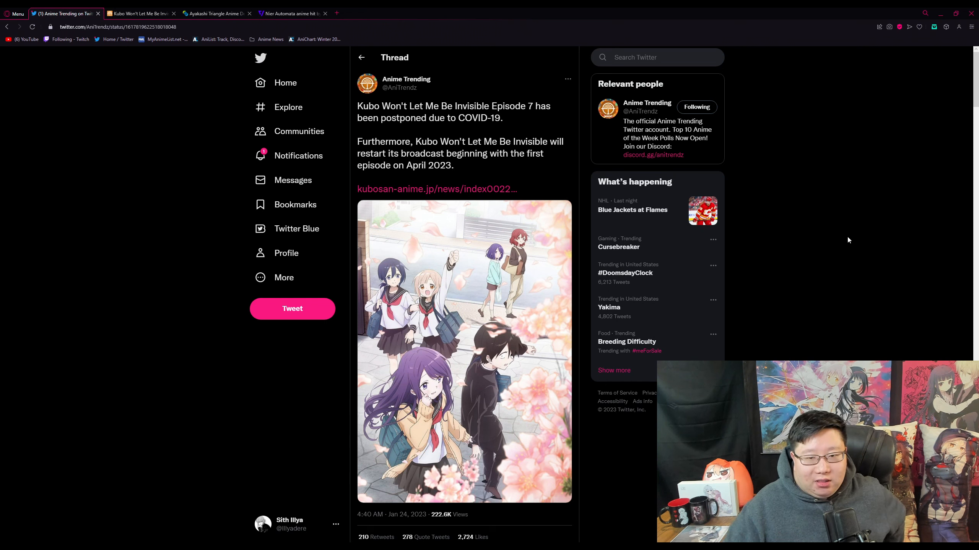